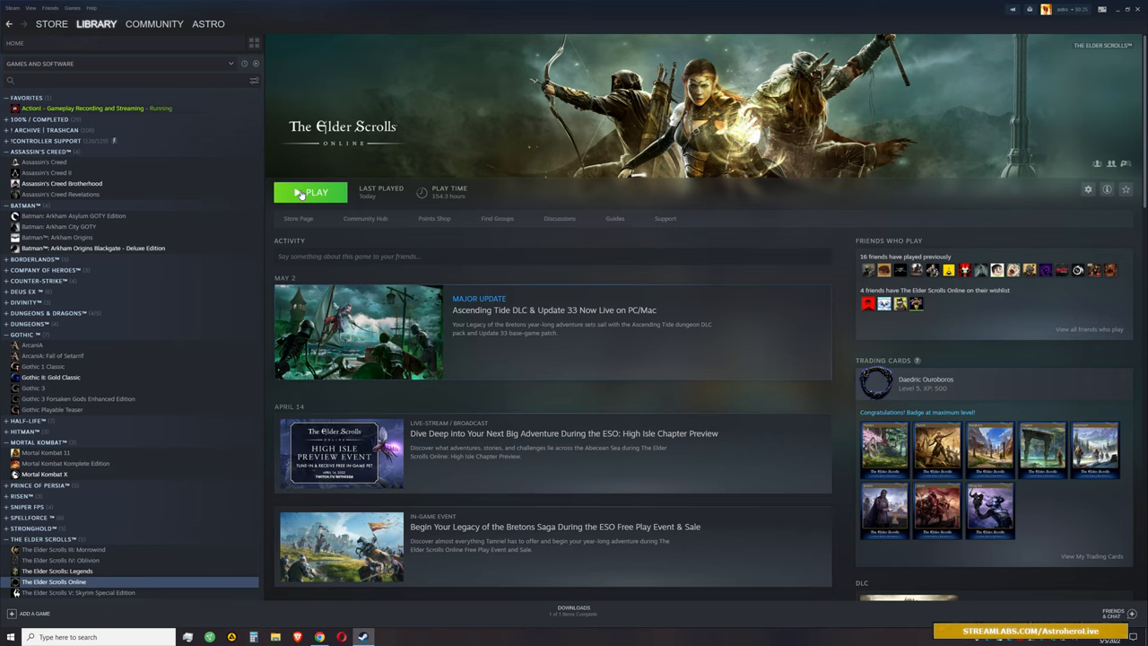
mouse_move(323, 148)
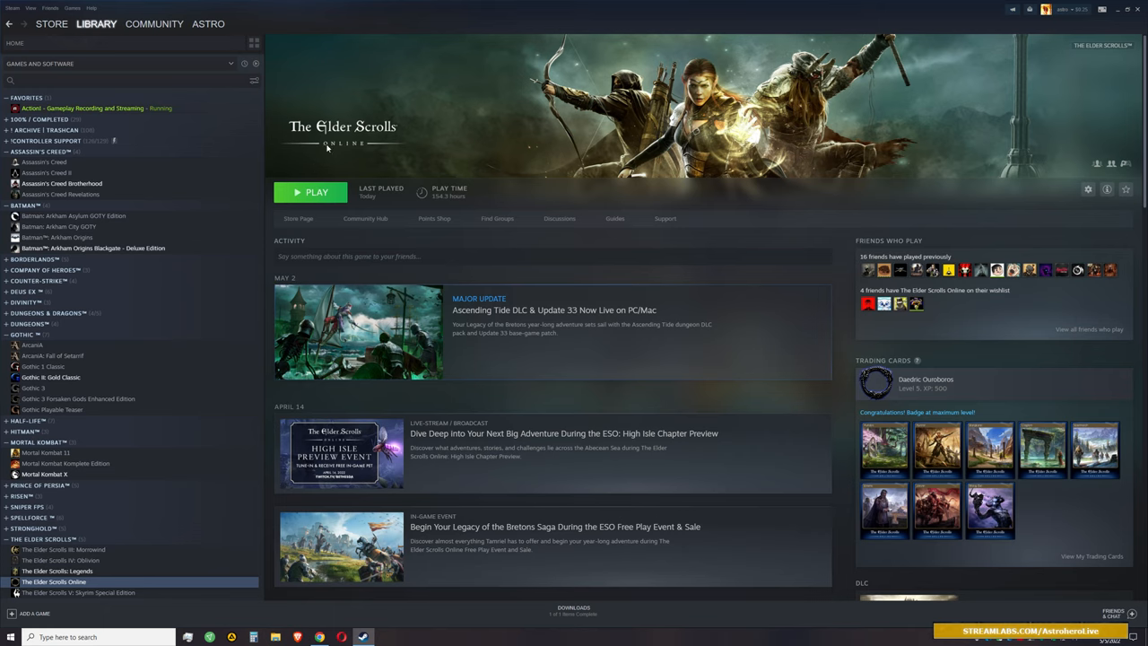
mouse_move(328, 150)
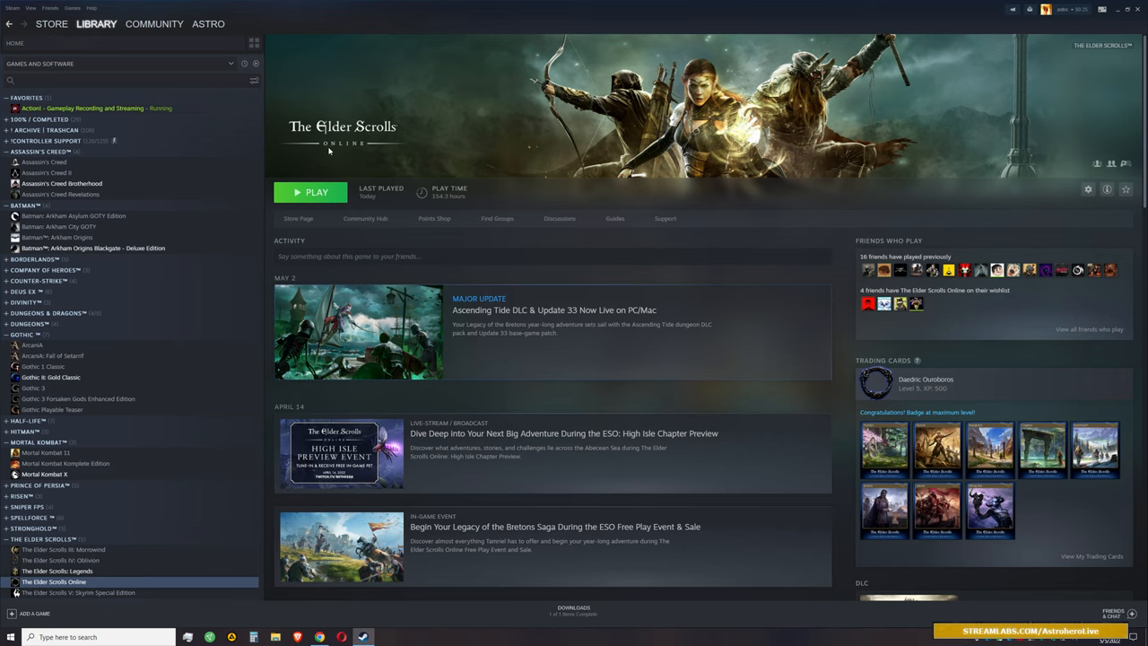
mouse_move(332, 152)
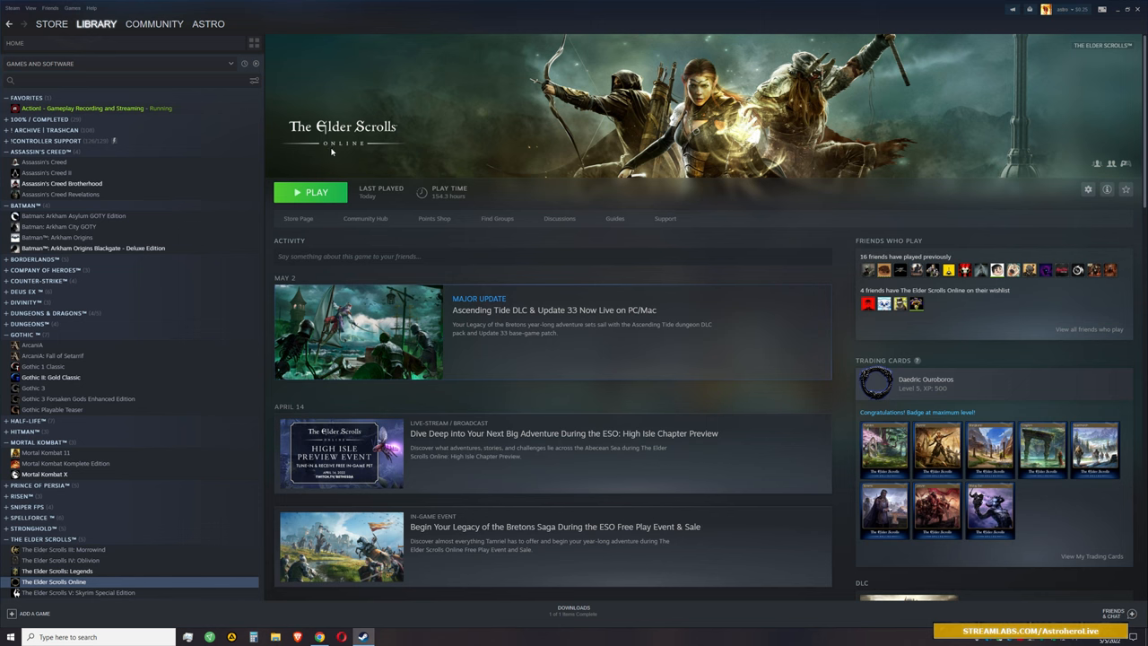
- Launch The Elder Scrolls Online from the launcher so the game begins loading
left_click(310, 192)
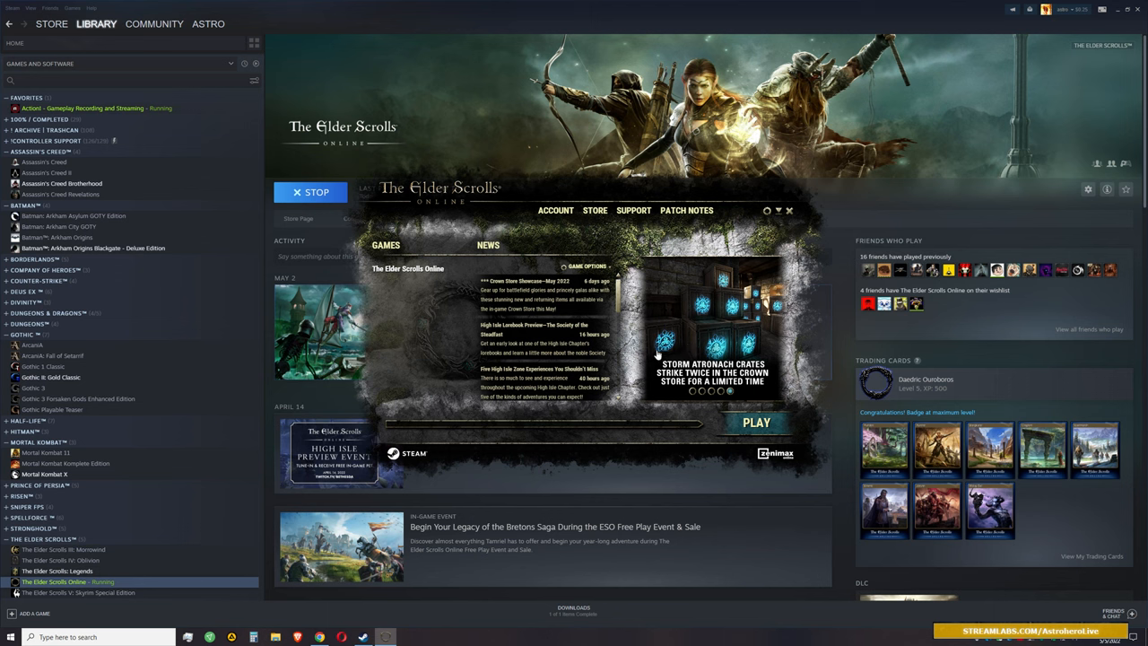
mouse_move(696, 407)
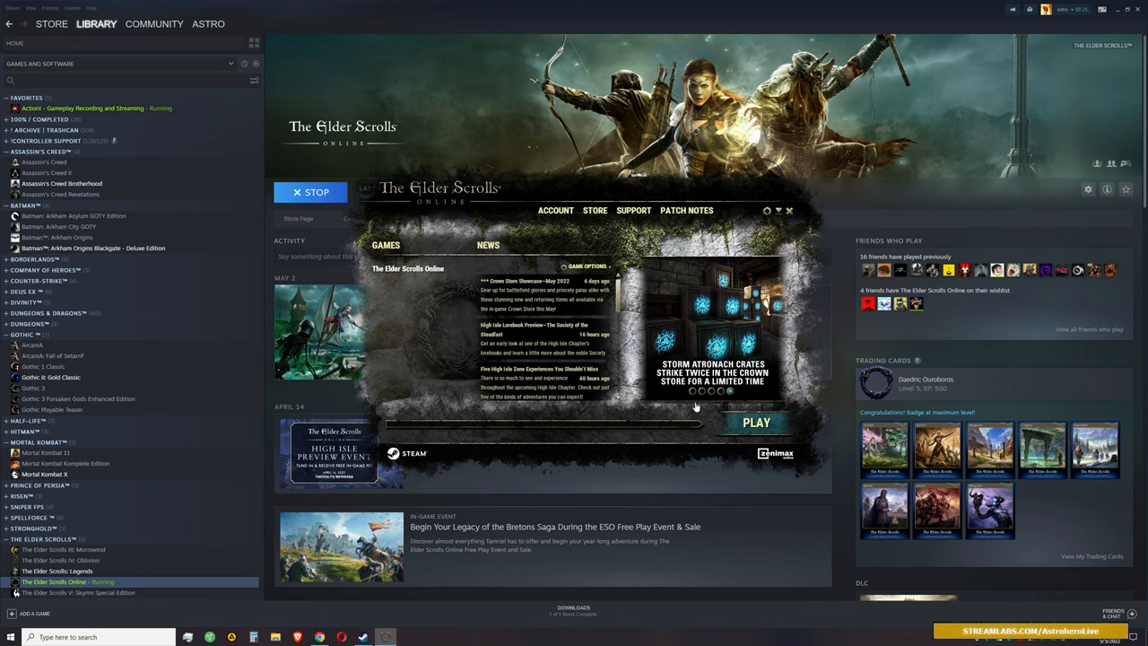
mouse_move(417, 459)
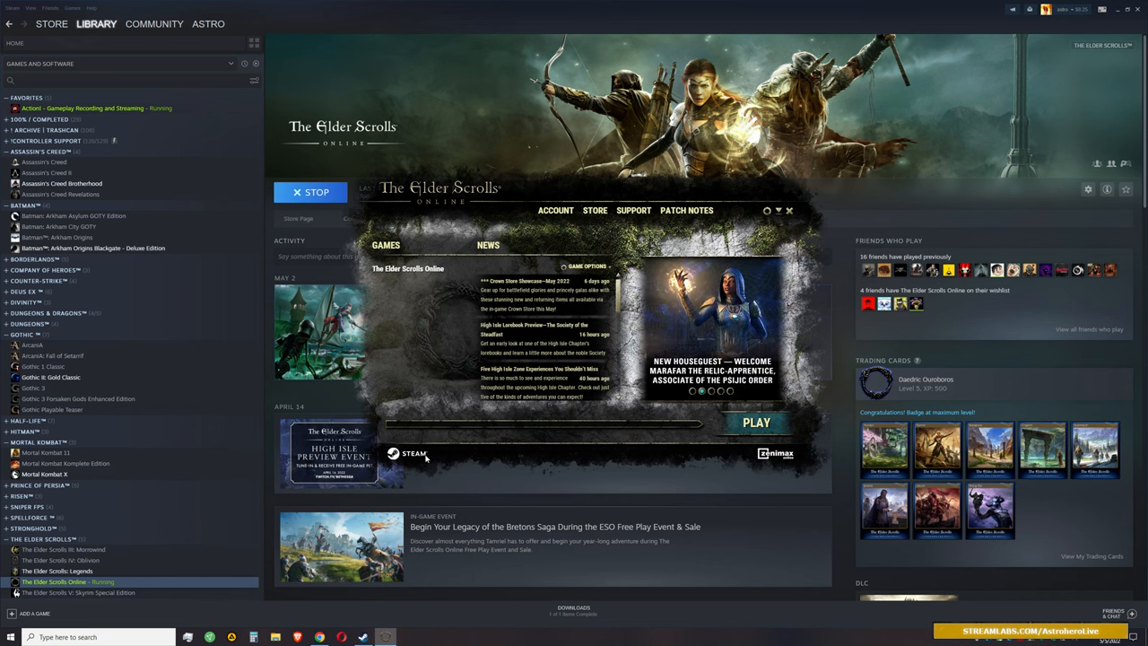
mouse_move(793, 444)
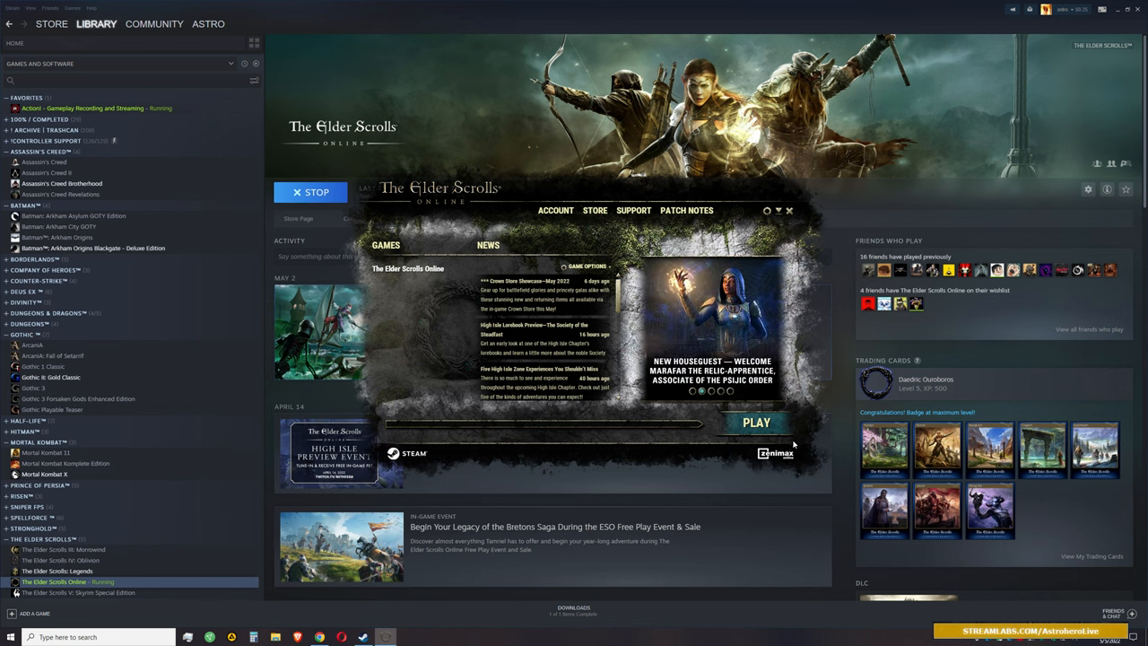
mouse_move(622, 460)
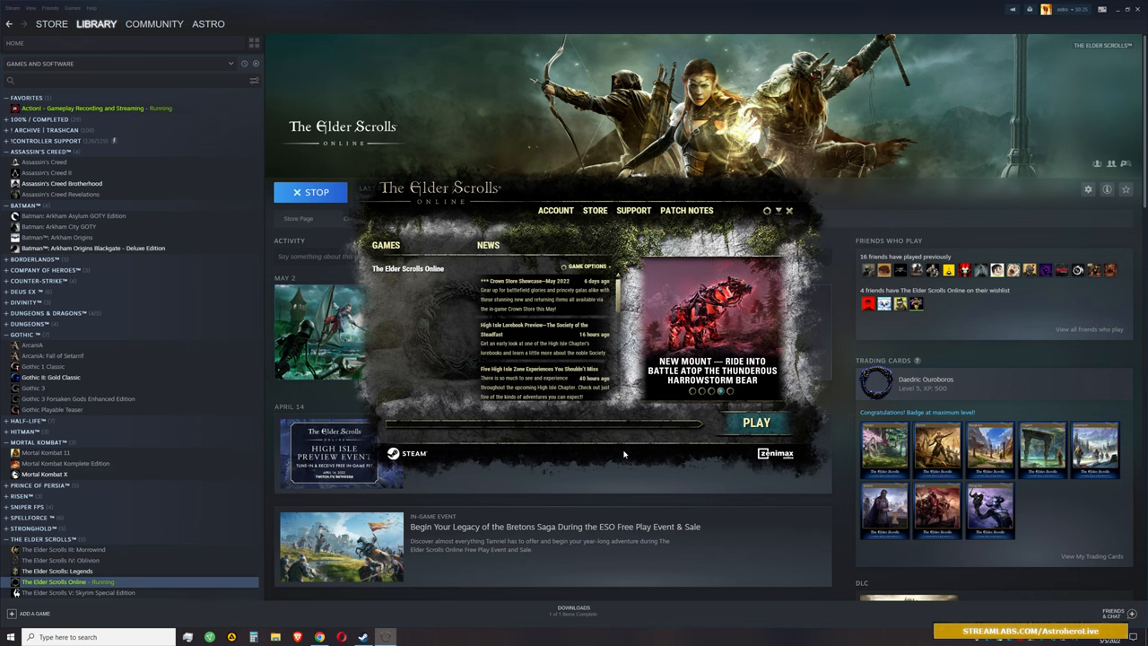
mouse_move(756, 422)
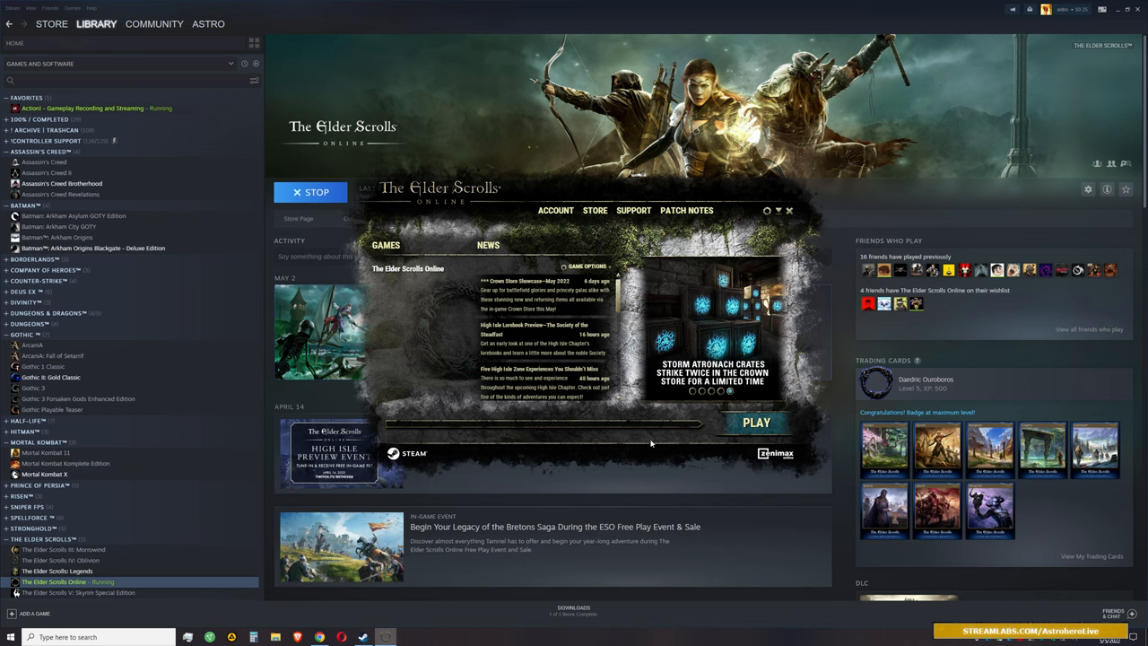
mouse_move(651, 441)
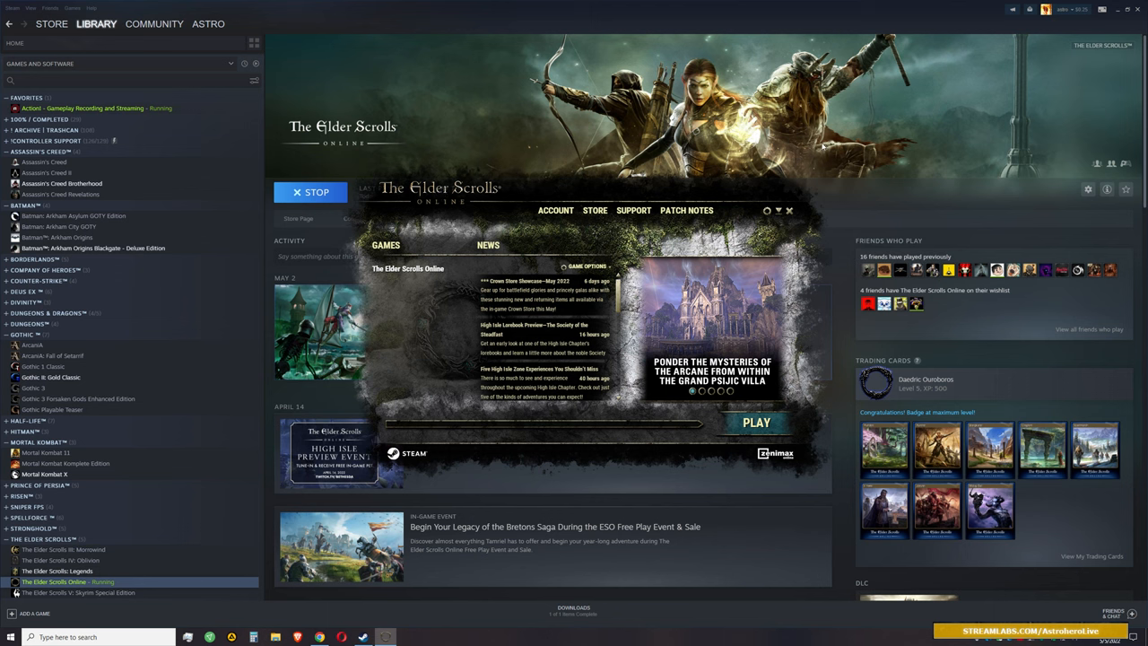
mouse_move(805, 411)
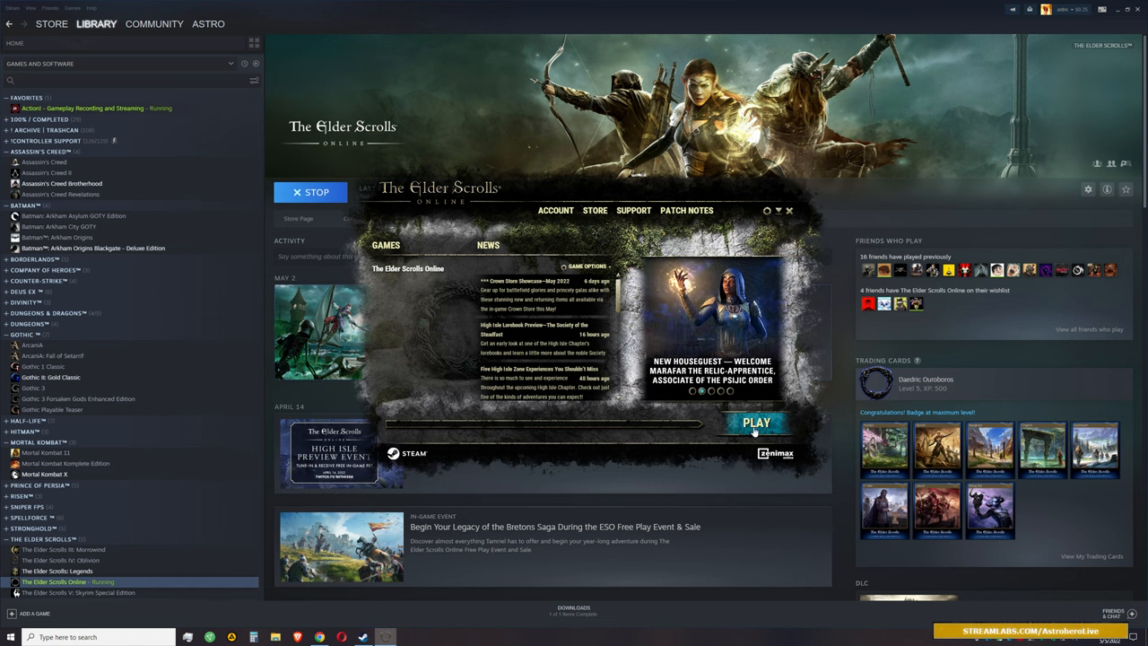
mouse_move(626, 436)
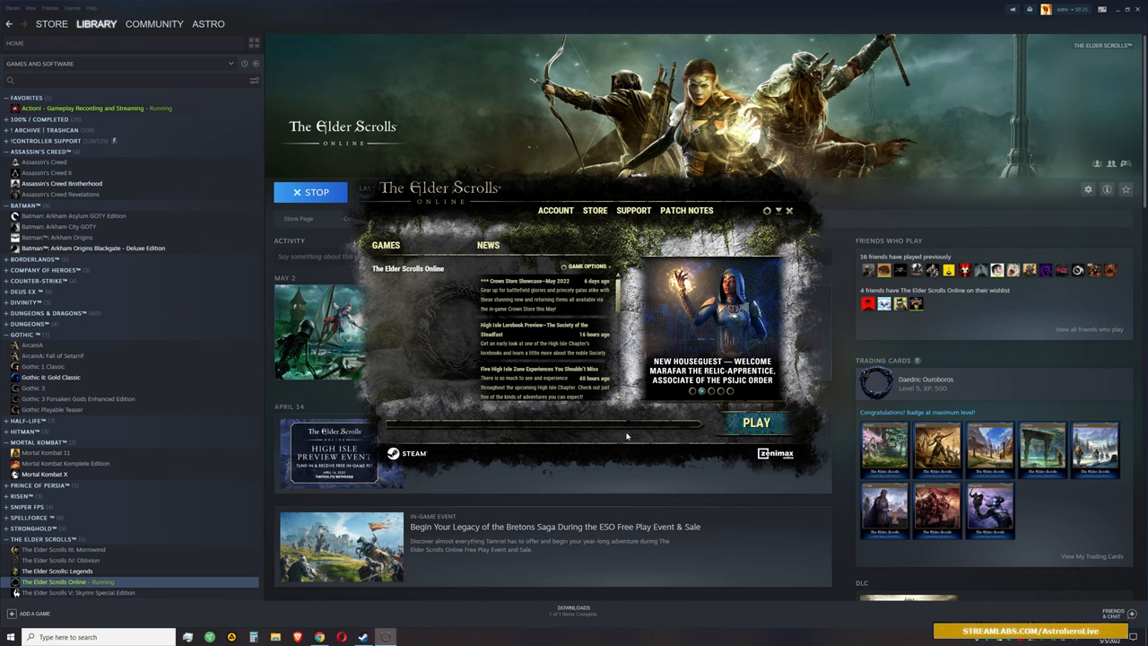
mouse_move(627, 432)
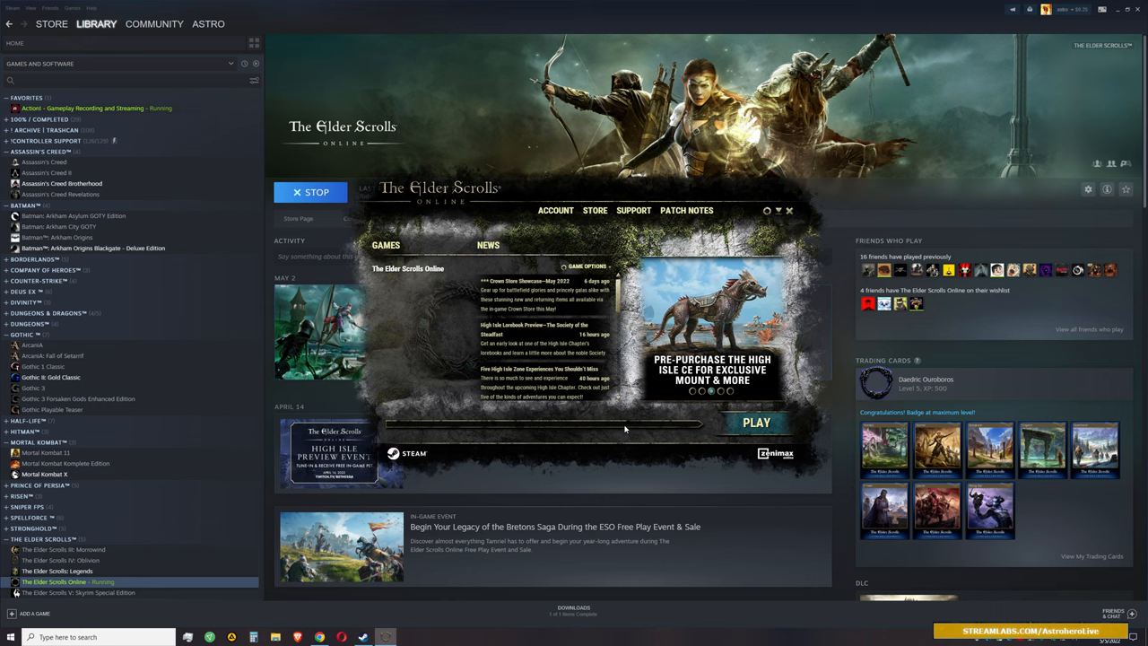
mouse_move(620, 427)
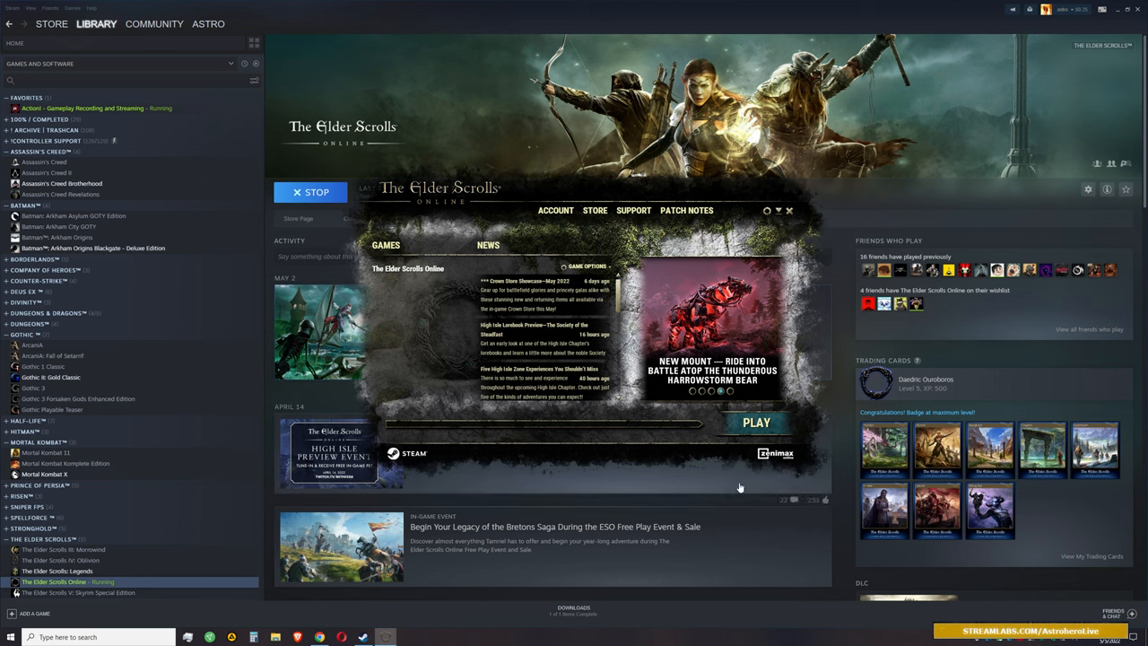
mouse_move(964, 626)
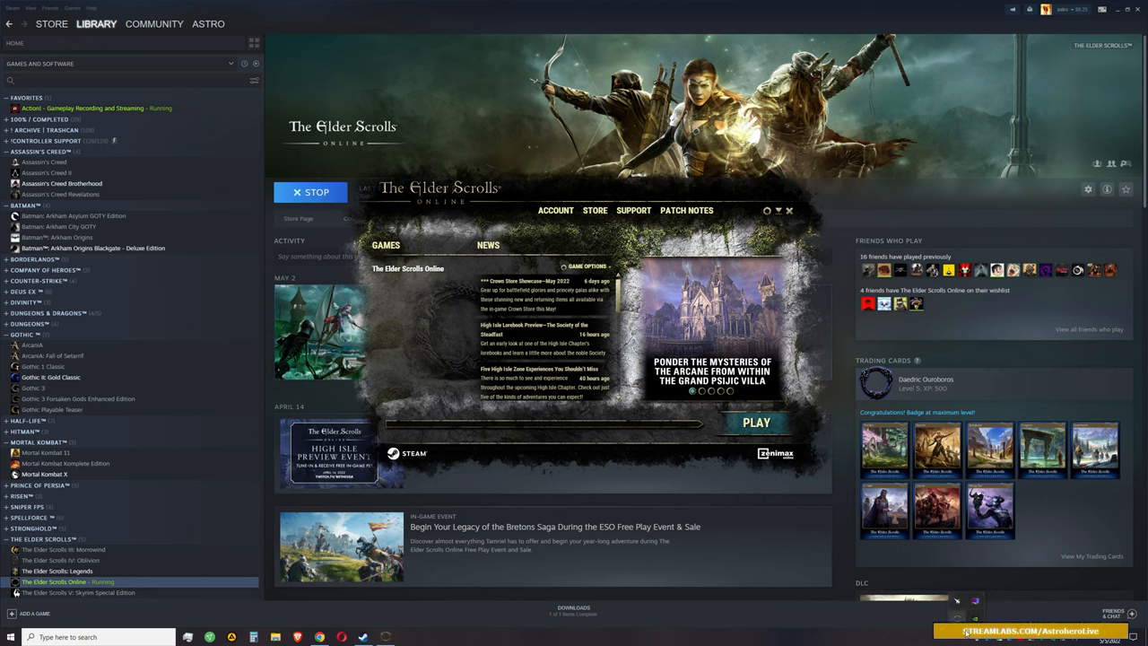
mouse_move(966, 636)
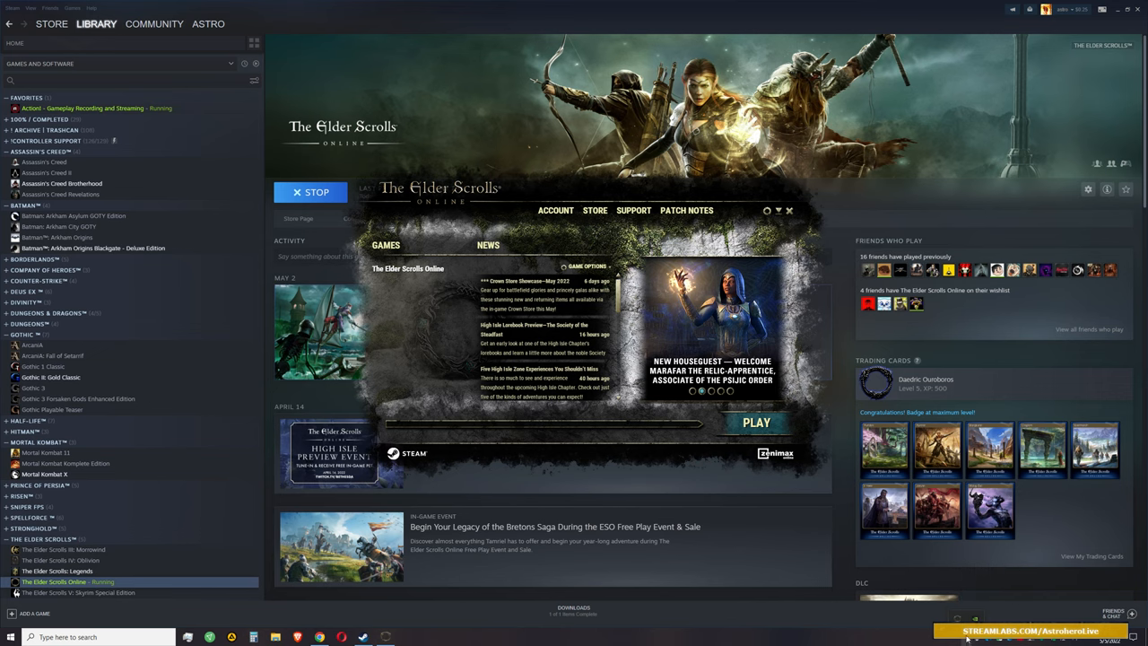
mouse_move(756, 422)
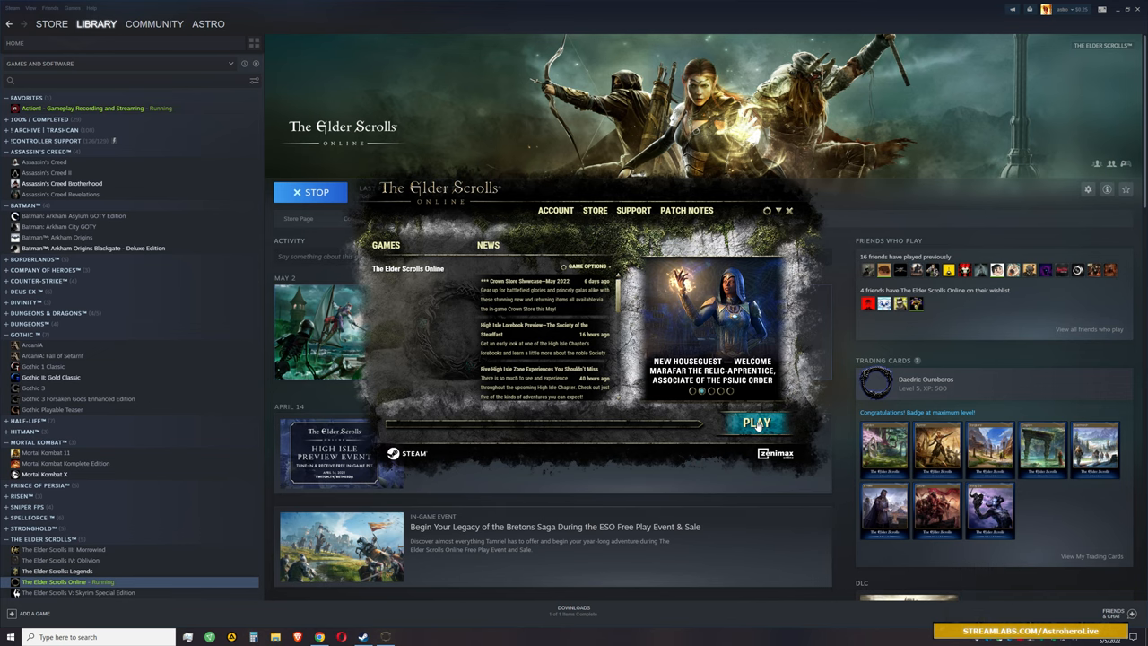
- Start Elder Scrolls Online from the launcher's PLAY button and wait while it loads
left_click(757, 422)
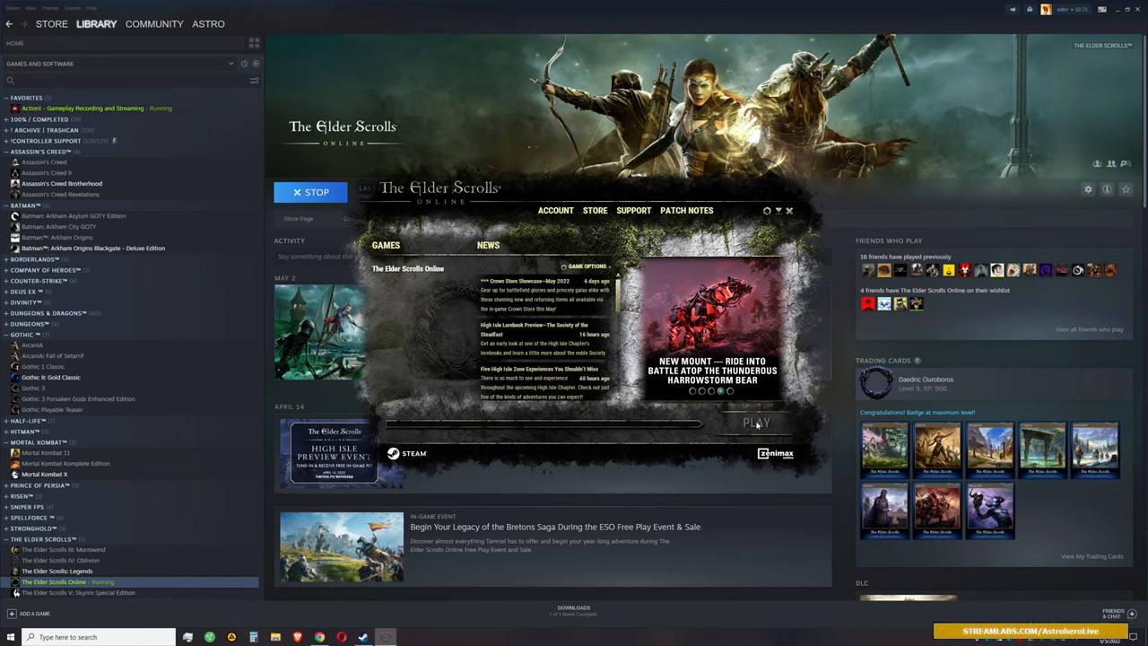
mouse_move(756, 422)
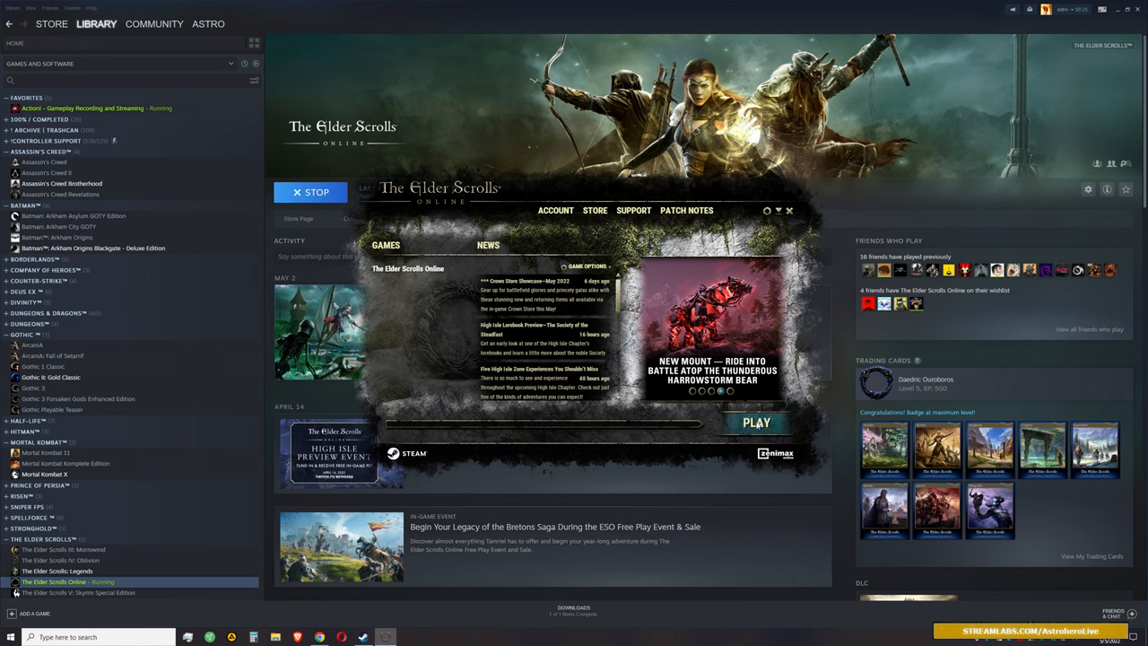